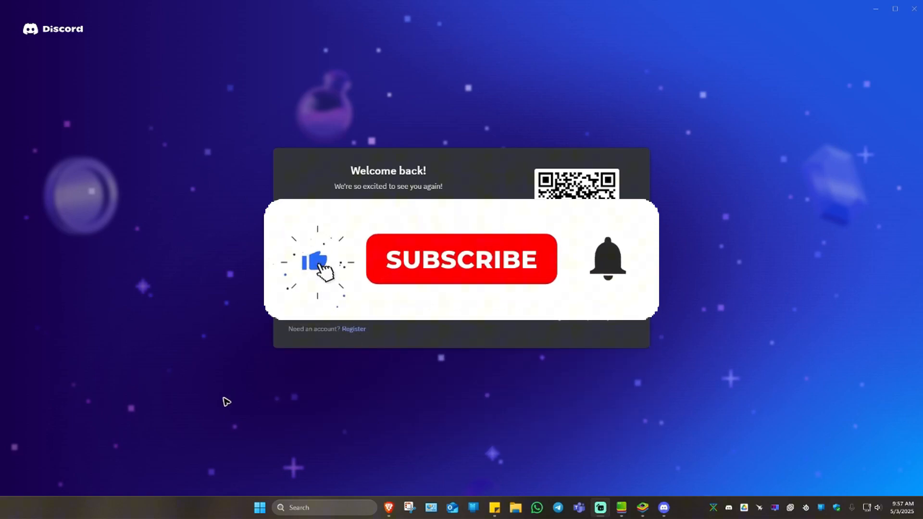
Enter the account email and password and submit the Log In attempt
{"action": "left_click", "coordinate": [461, 260]}
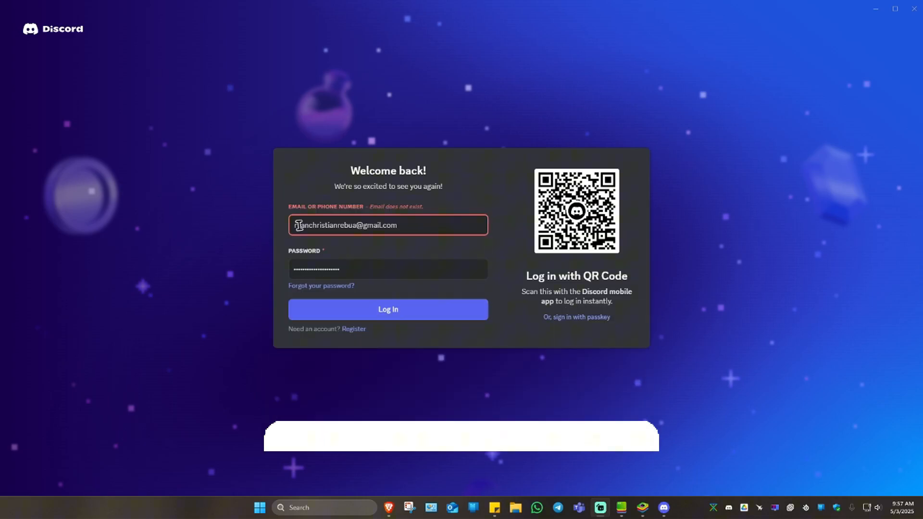
{"action": "left_click", "coordinate": [388, 309]}
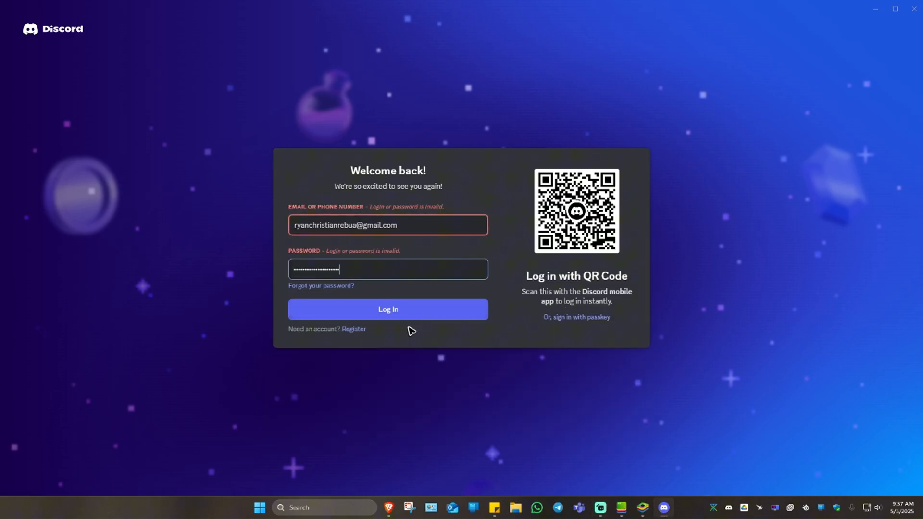
{"action": "mouse_move", "coordinate": [403, 252]}
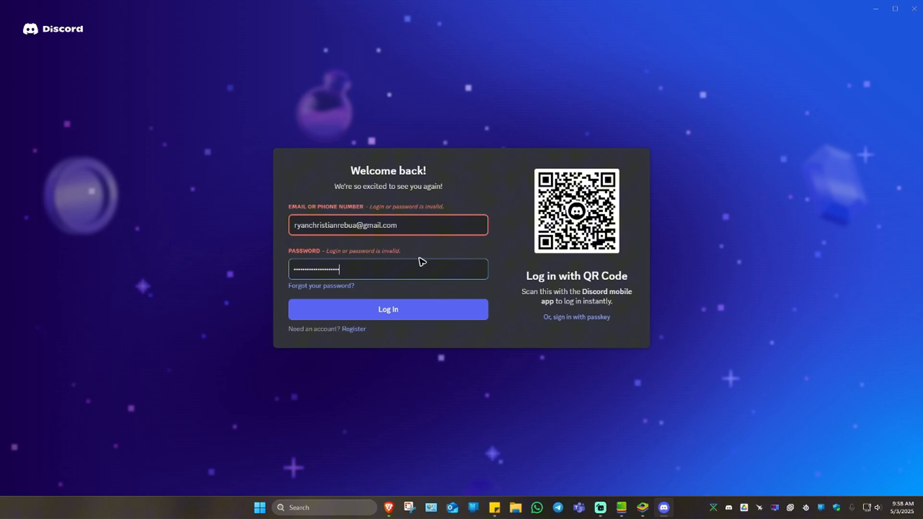
{"action": "mouse_move", "coordinate": [327, 295]}
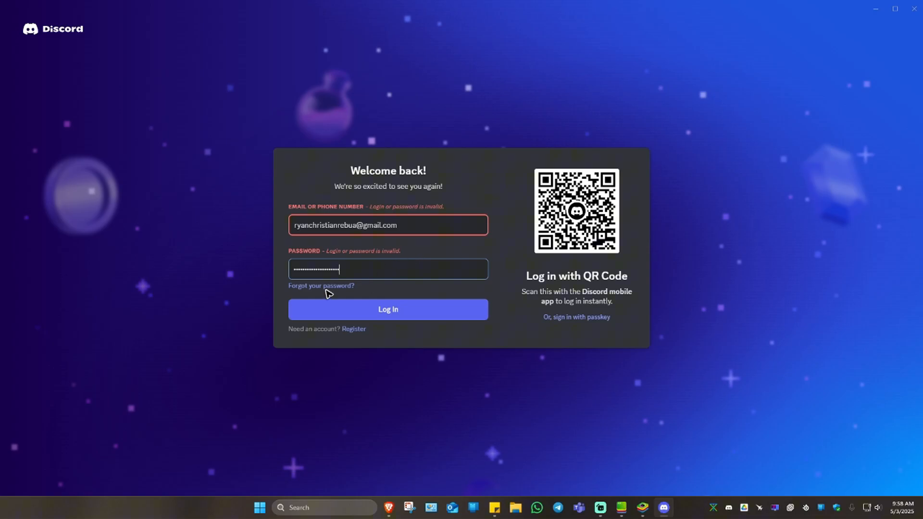
Request a password reset via 'Forgot your password?' and view the Instructions Sent notice
{"action": "left_click", "coordinate": [320, 288]}
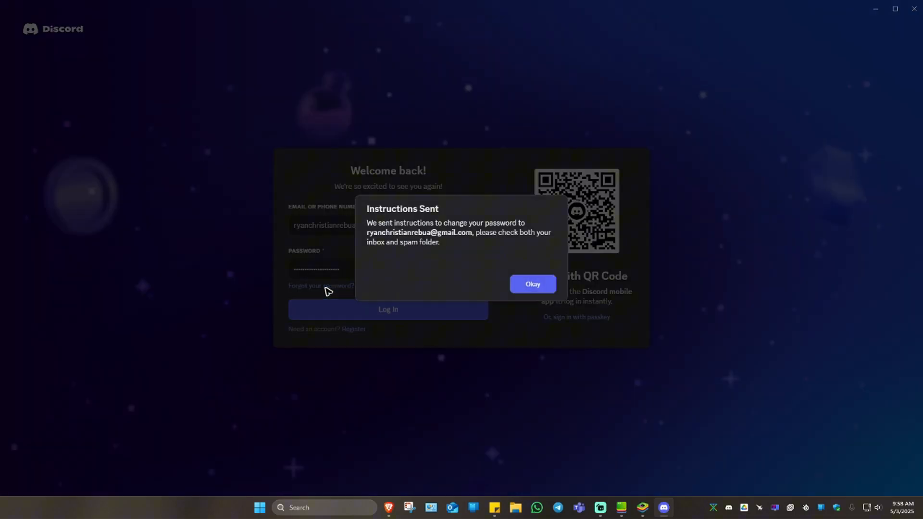
{"action": "mouse_move", "coordinate": [368, 228]}
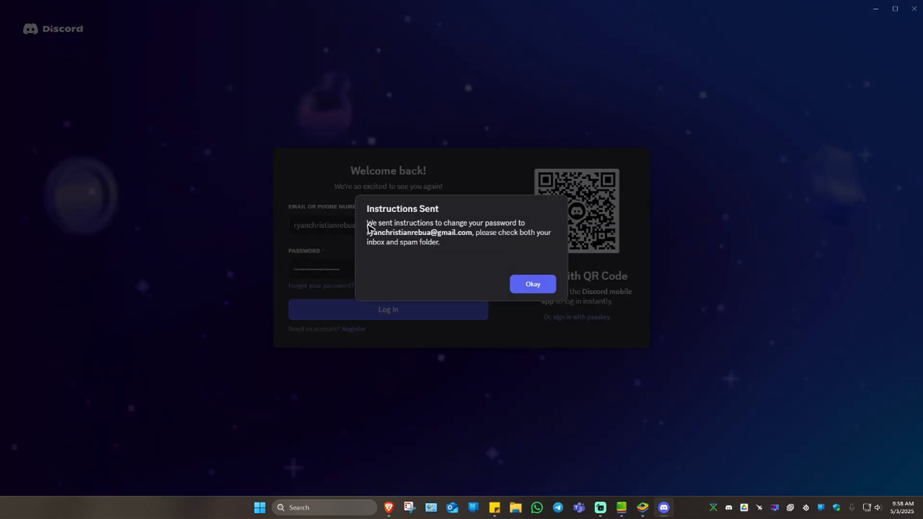
{"action": "mouse_move", "coordinate": [491, 241]}
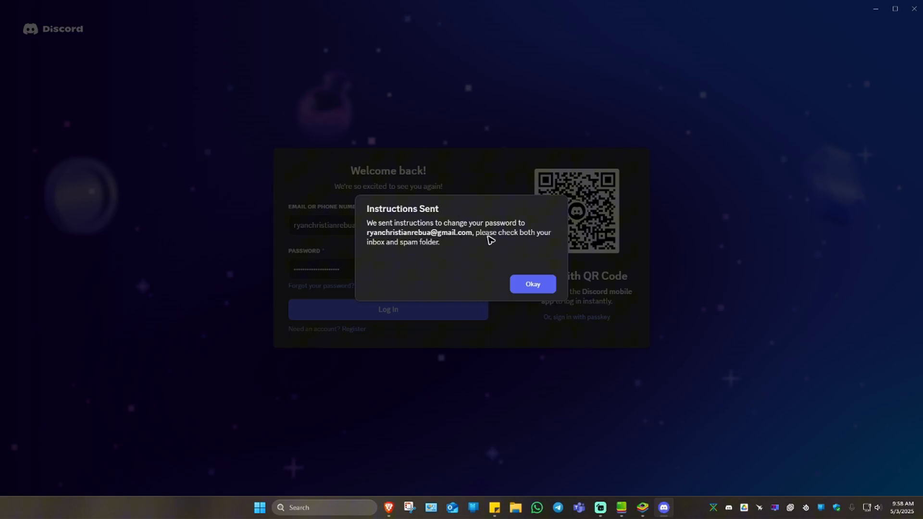
{"action": "mouse_move", "coordinate": [459, 243]}
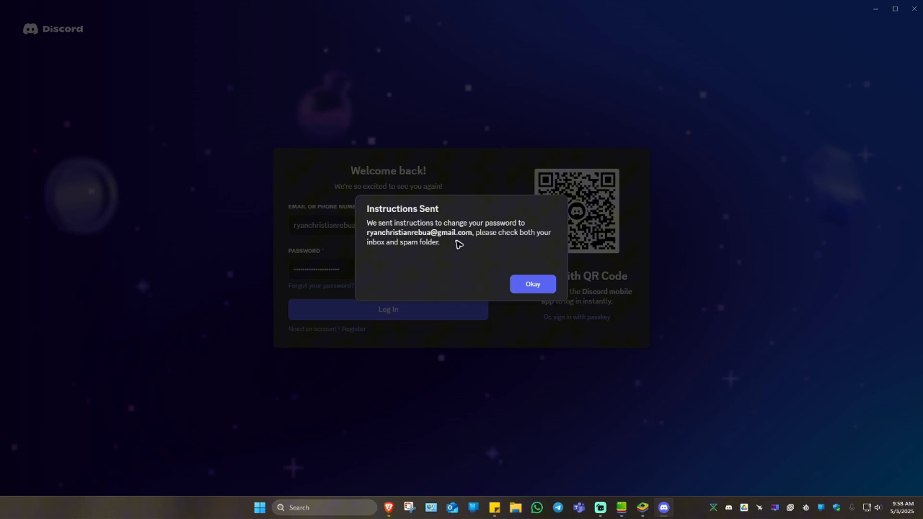
{"action": "mouse_move", "coordinate": [512, 251]}
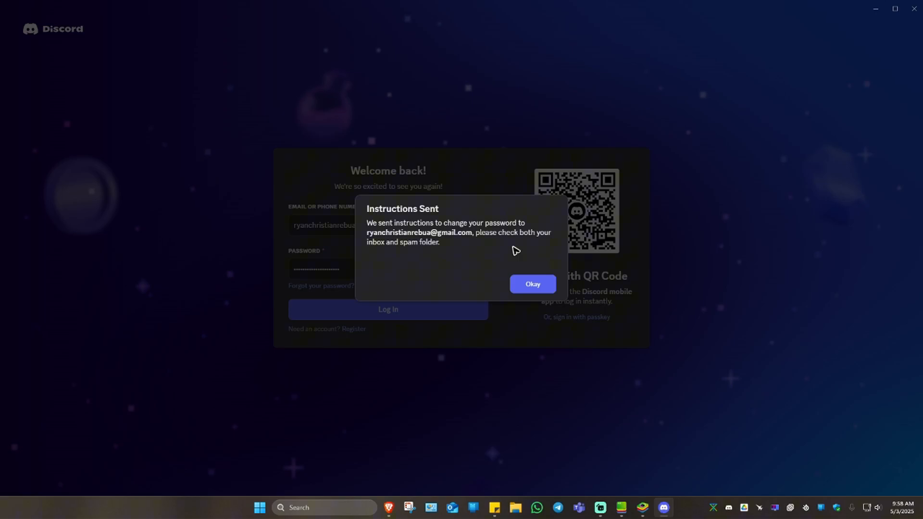
{"action": "mouse_move", "coordinate": [388, 508]}
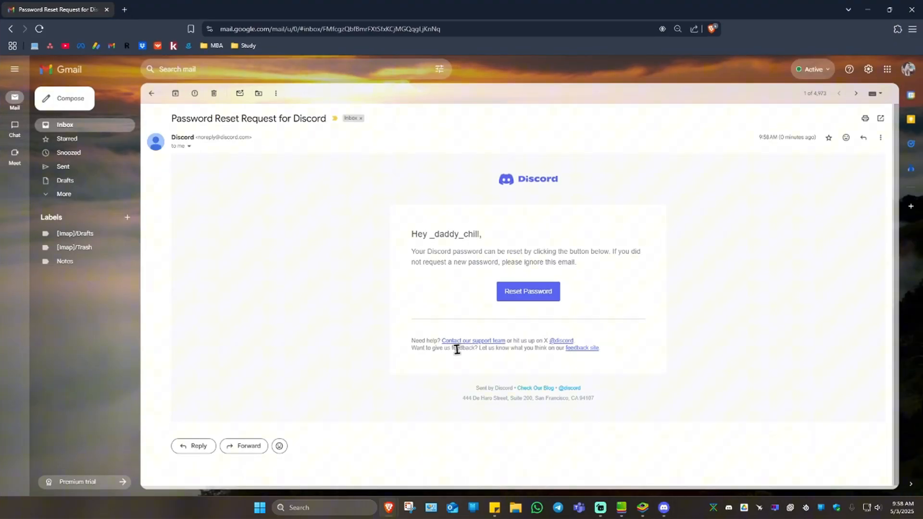
{"action": "mouse_move", "coordinate": [527, 291]}
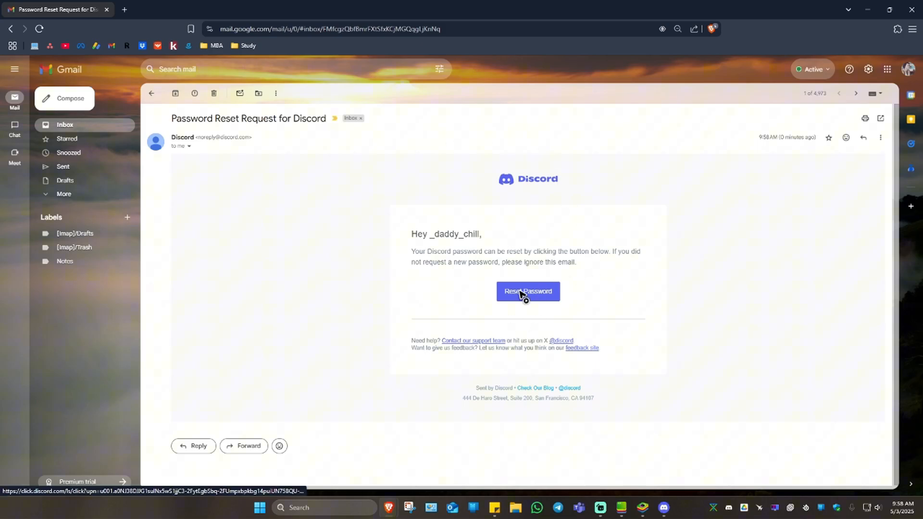
Follow the Reset Password button in Discord's Password Reset Request email
{"action": "left_click", "coordinate": [527, 291]}
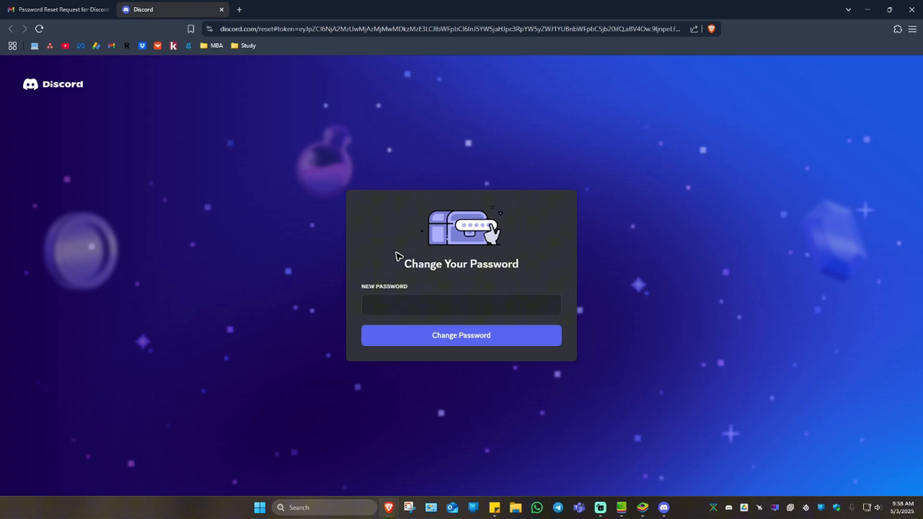
Enter a new password and submit it with Change Password
{"action": "left_click", "coordinate": [461, 305]}
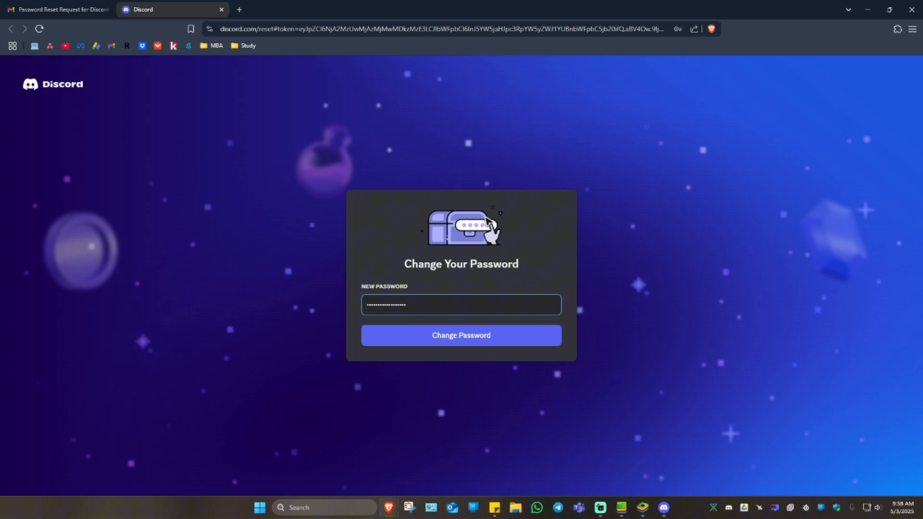
{"action": "left_click", "coordinate": [461, 335]}
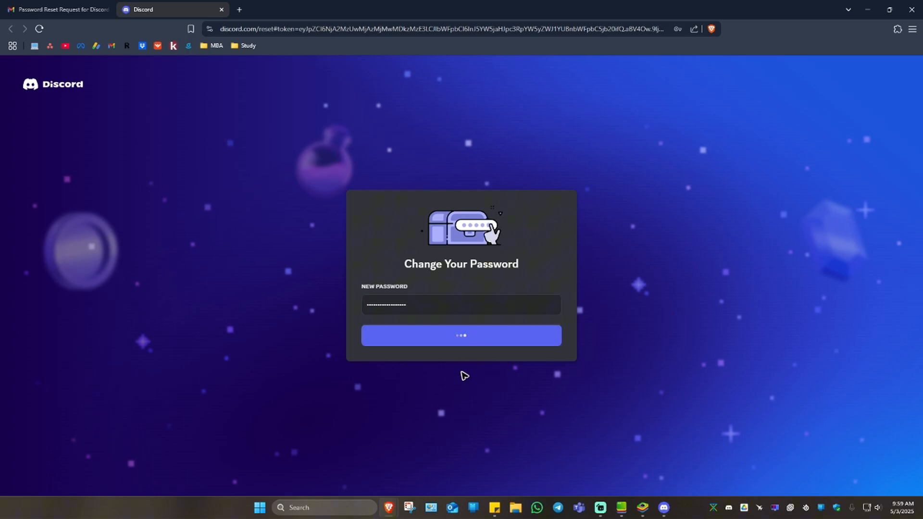
{"action": "left_click", "coordinate": [461, 336]}
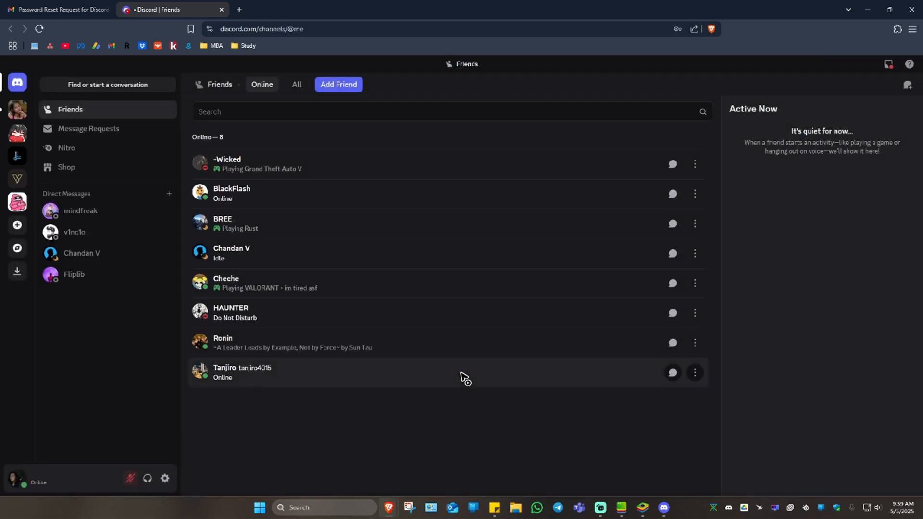